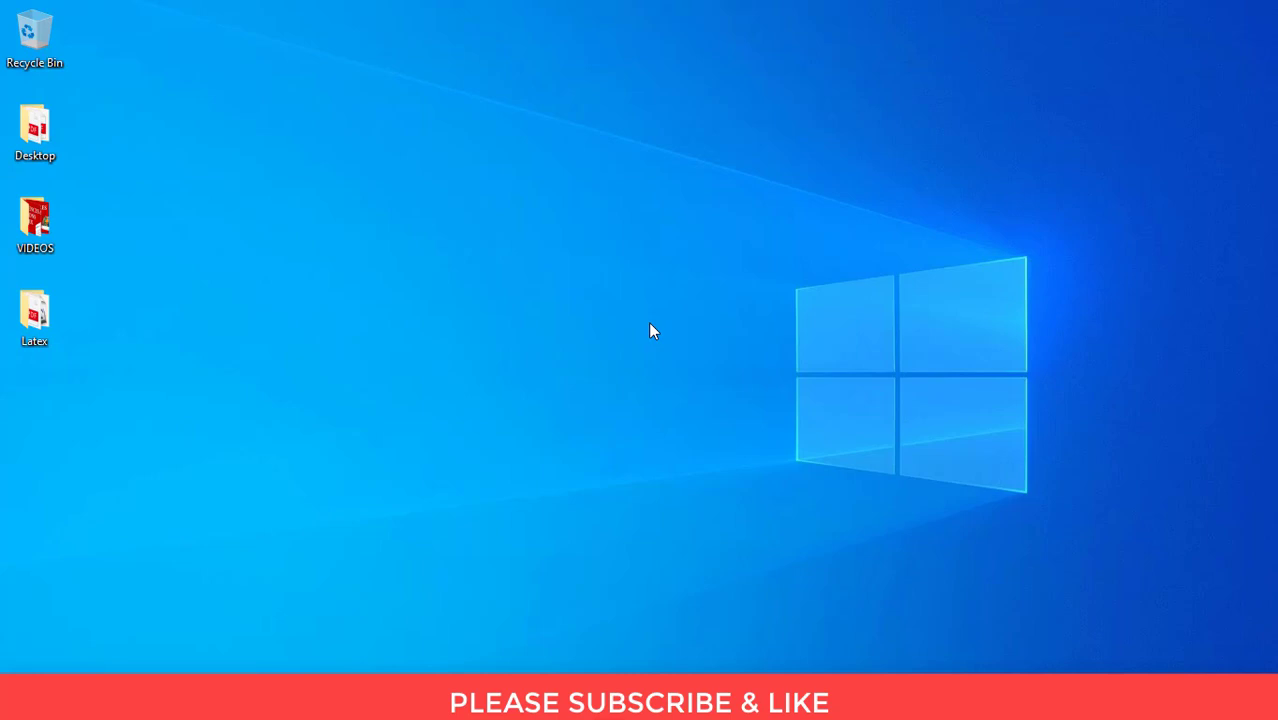
pyautogui.moveTo(651, 331)
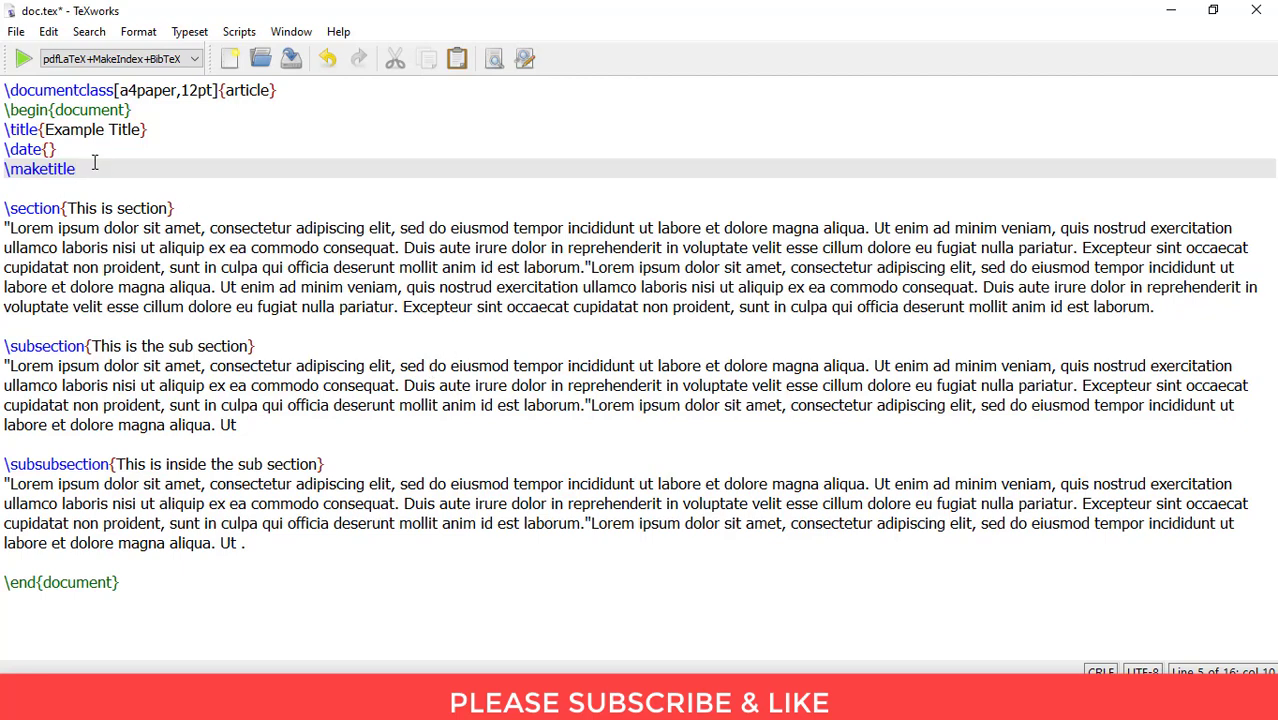
# - Wrap 'Example Title' in \textbf{} and select the \date line for removal
pyautogui.click(75, 168)
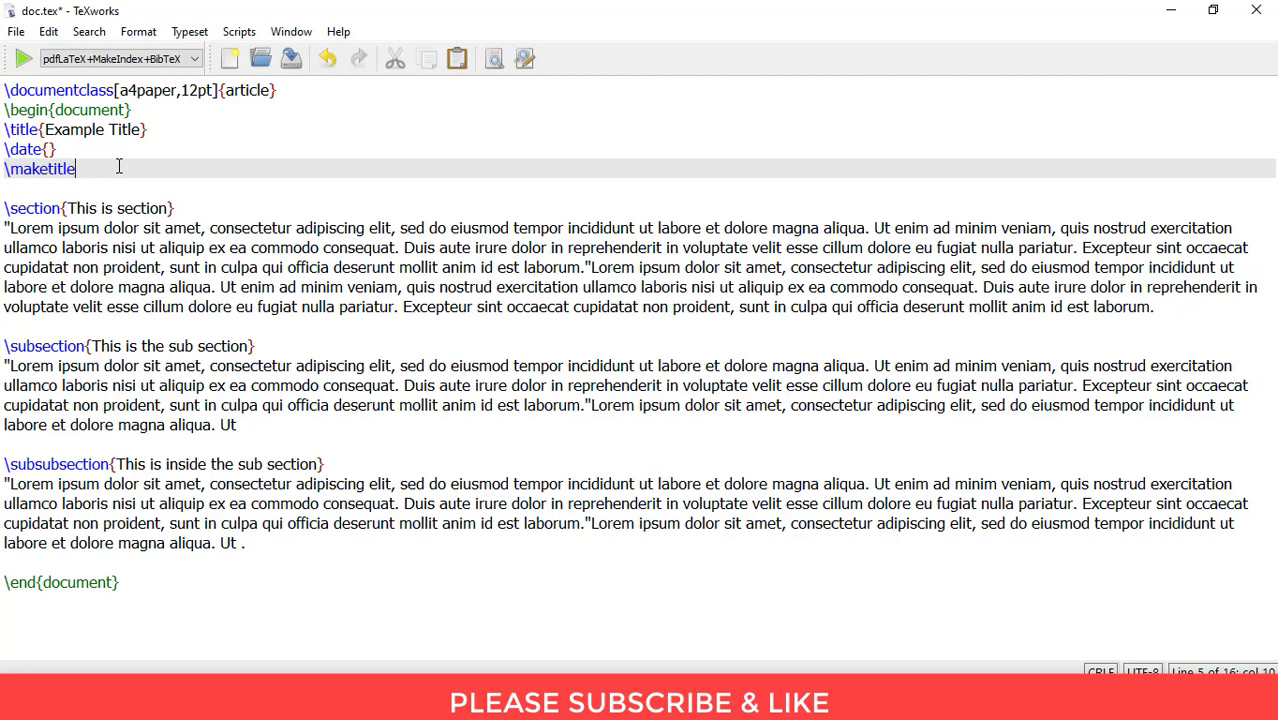
pyautogui.moveTo(103, 381)
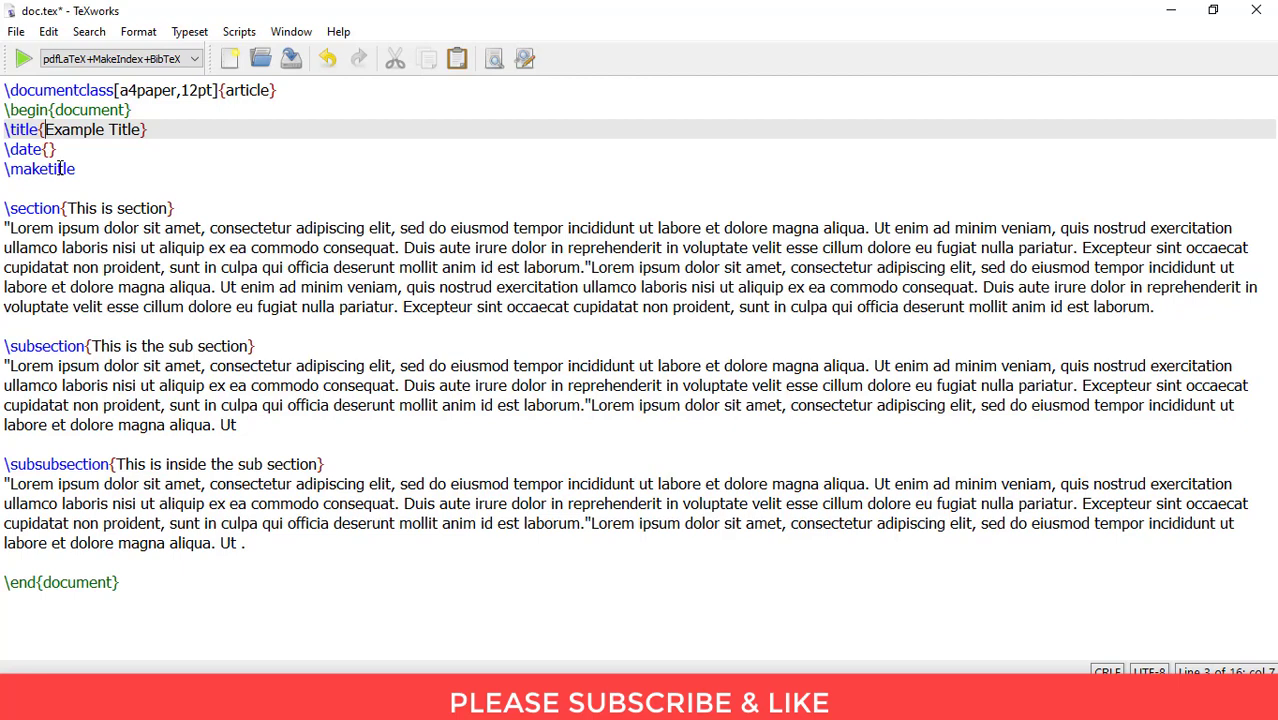
pyautogui.write('text')
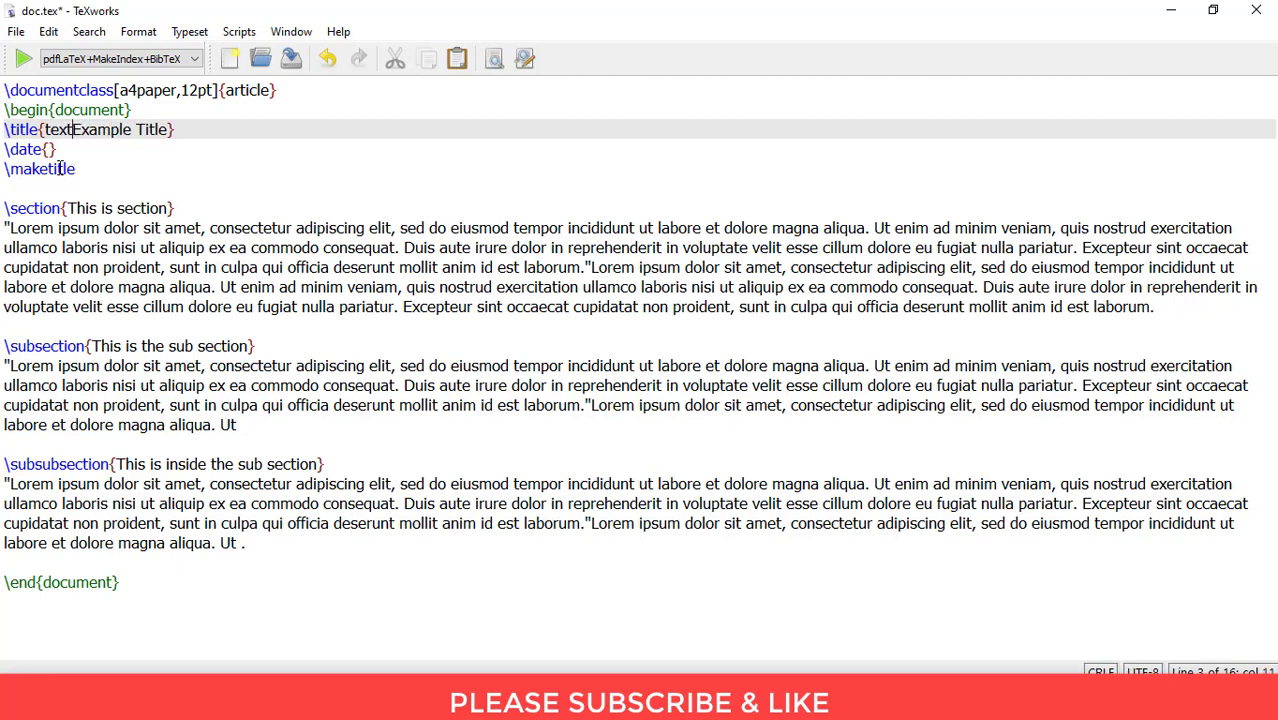
pyautogui.write('bf')
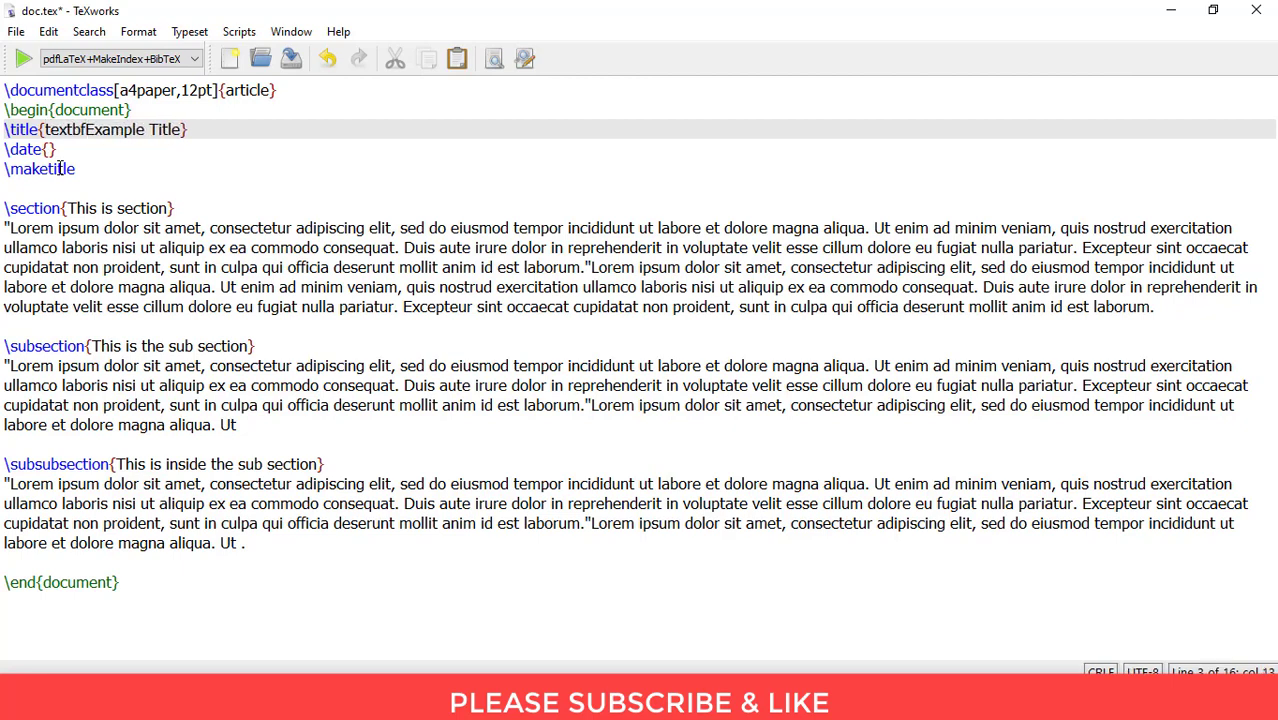
pyautogui.write('{')
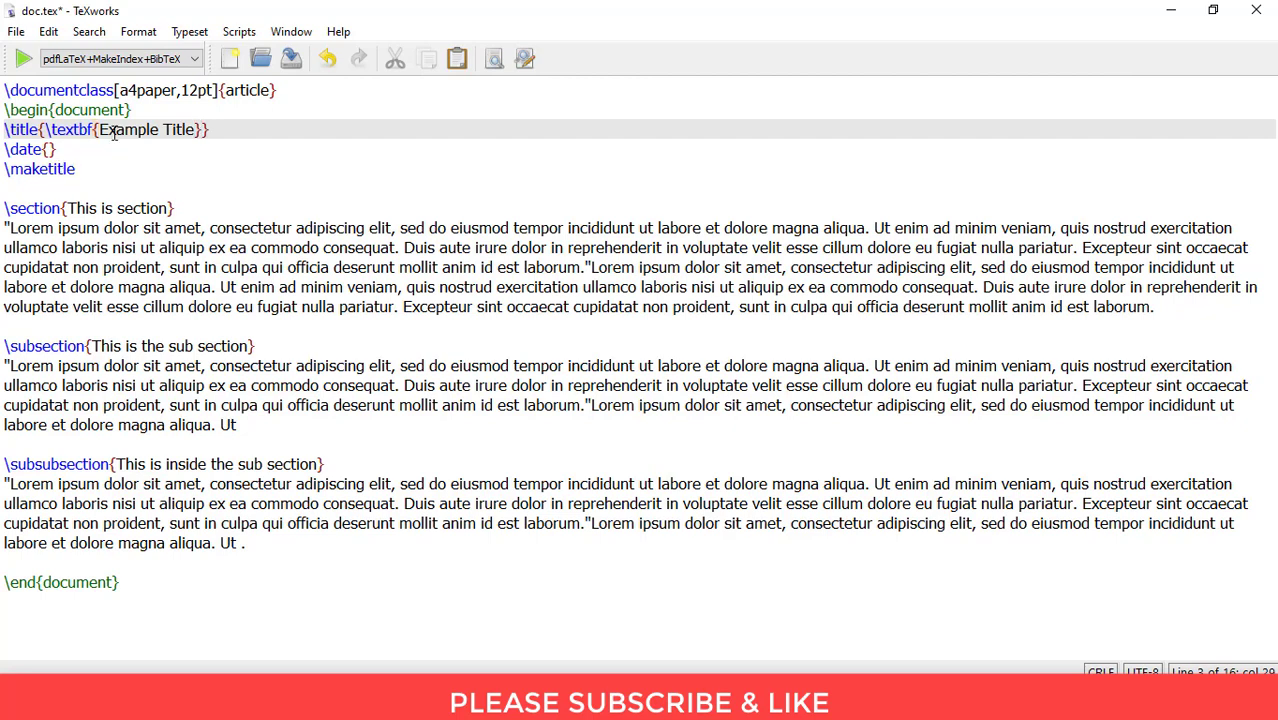
pyautogui.moveTo(65, 149)
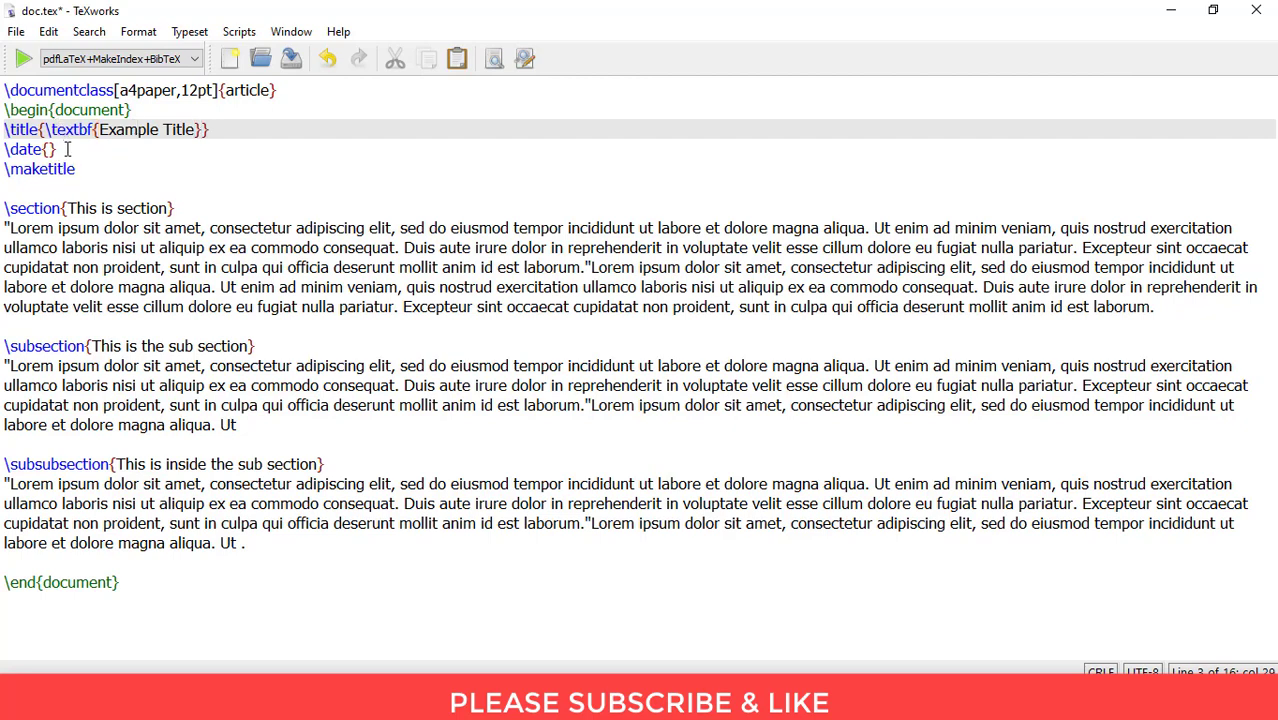
pyautogui.tripleClick(28, 149)
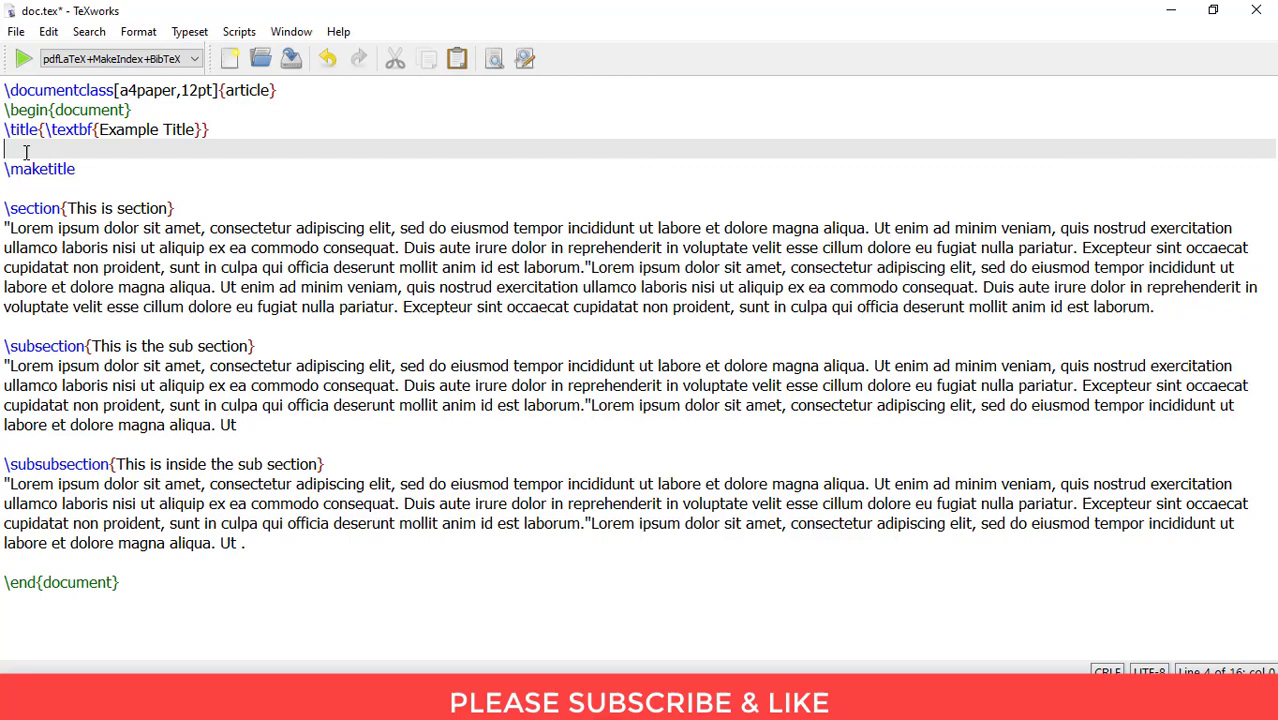
# - Delete the leftover date line and typeset doc.tex with pdfLaTeX into a two-page PDF
pyautogui.press('Backspace')
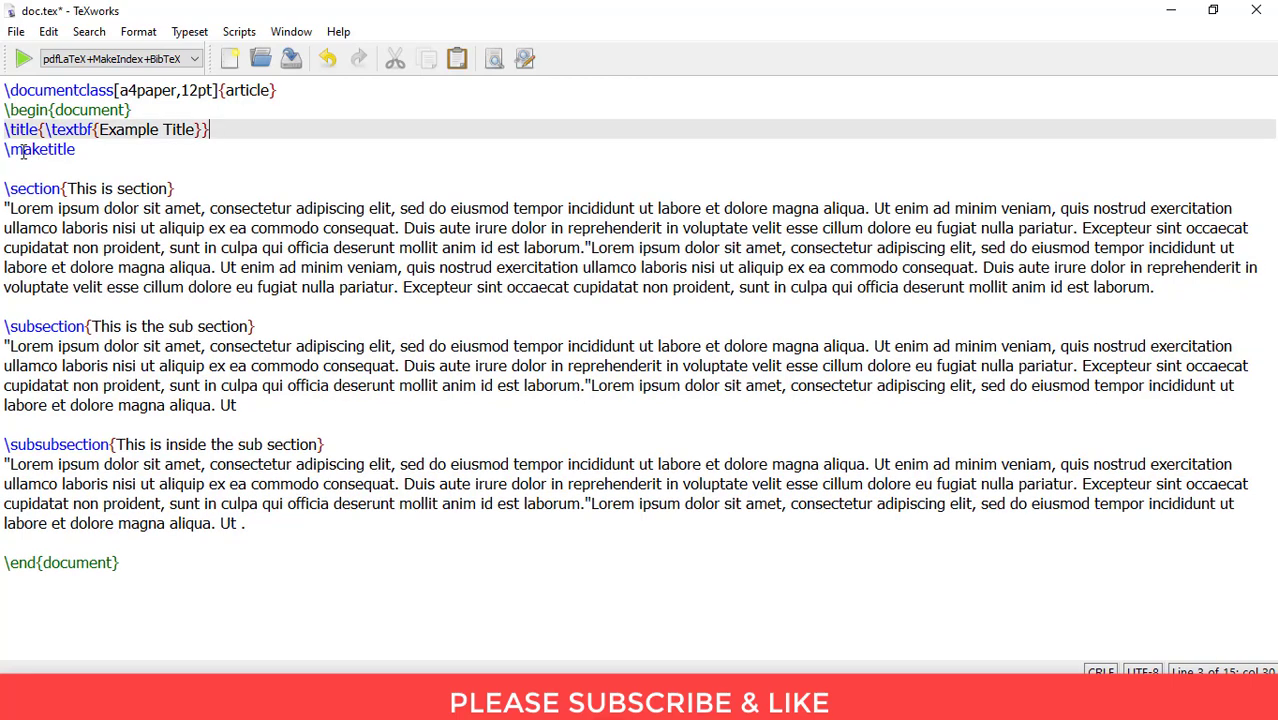
pyautogui.click(90, 149)
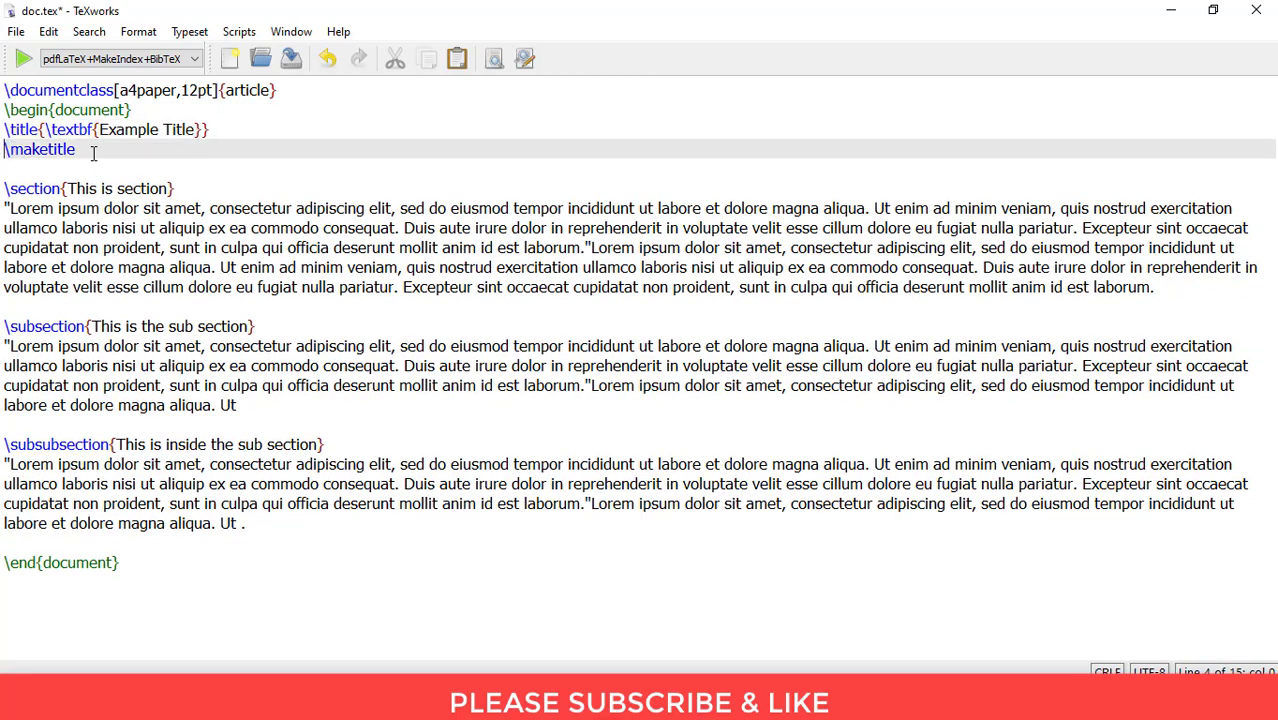
pyautogui.doubleClick(40, 149)
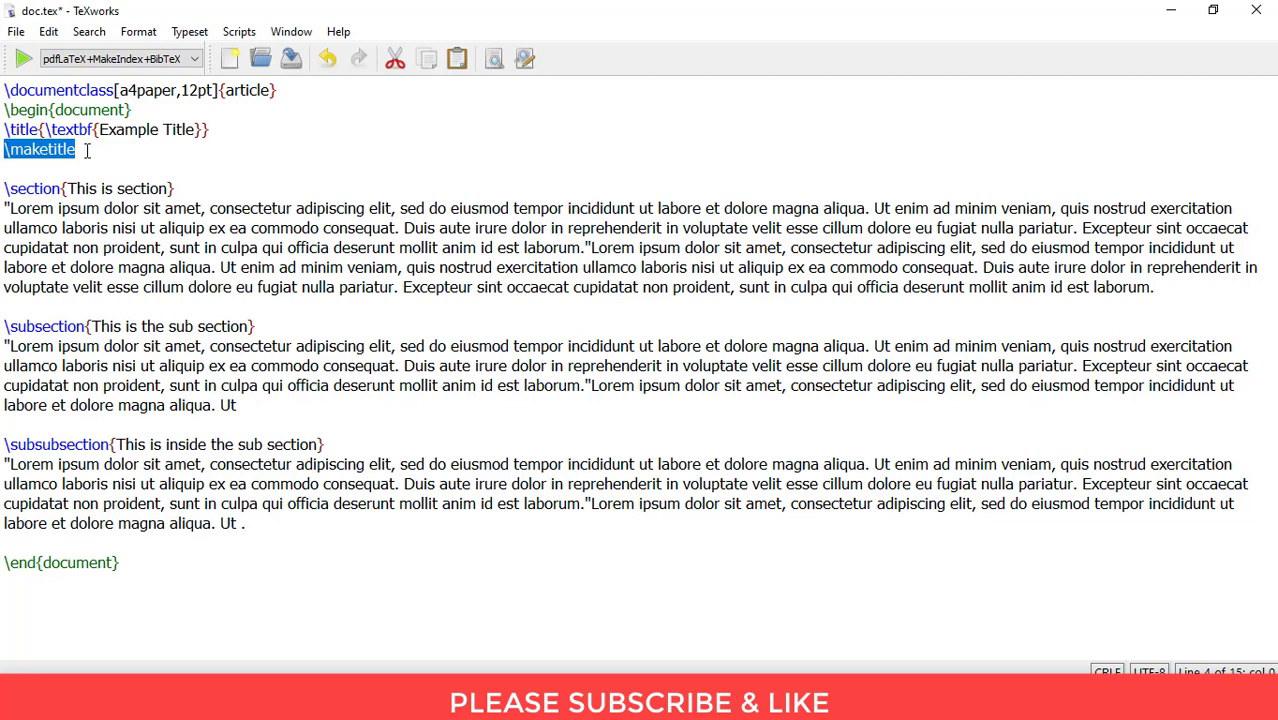
pyautogui.click(90, 149)
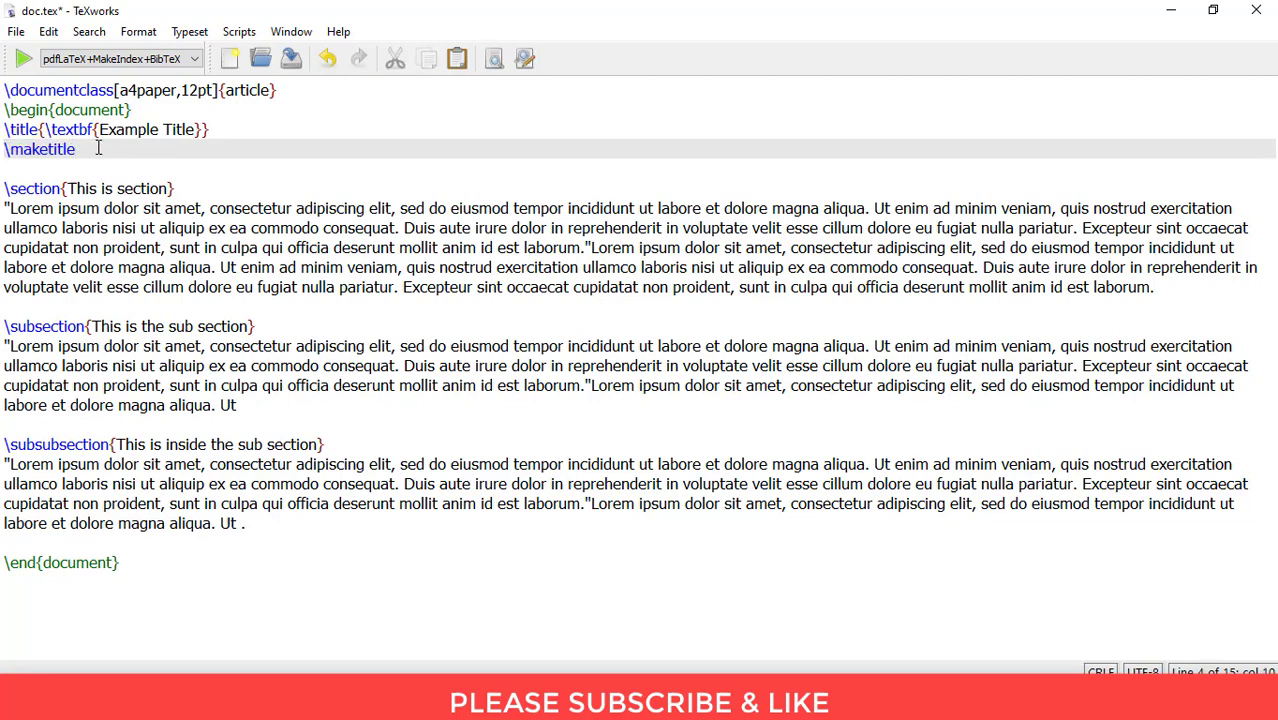
pyautogui.click(22, 58)
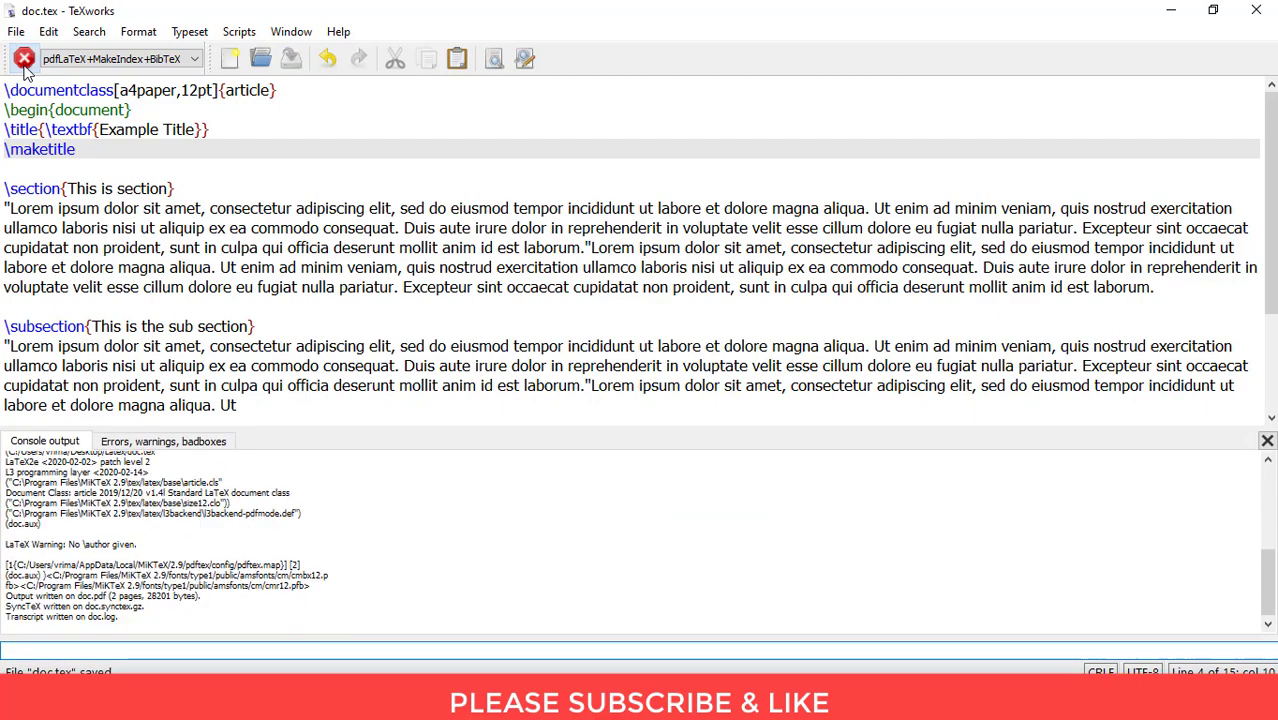
# - Return from the PDF output to the doc.tex source below the title line
pyautogui.click(24, 58)
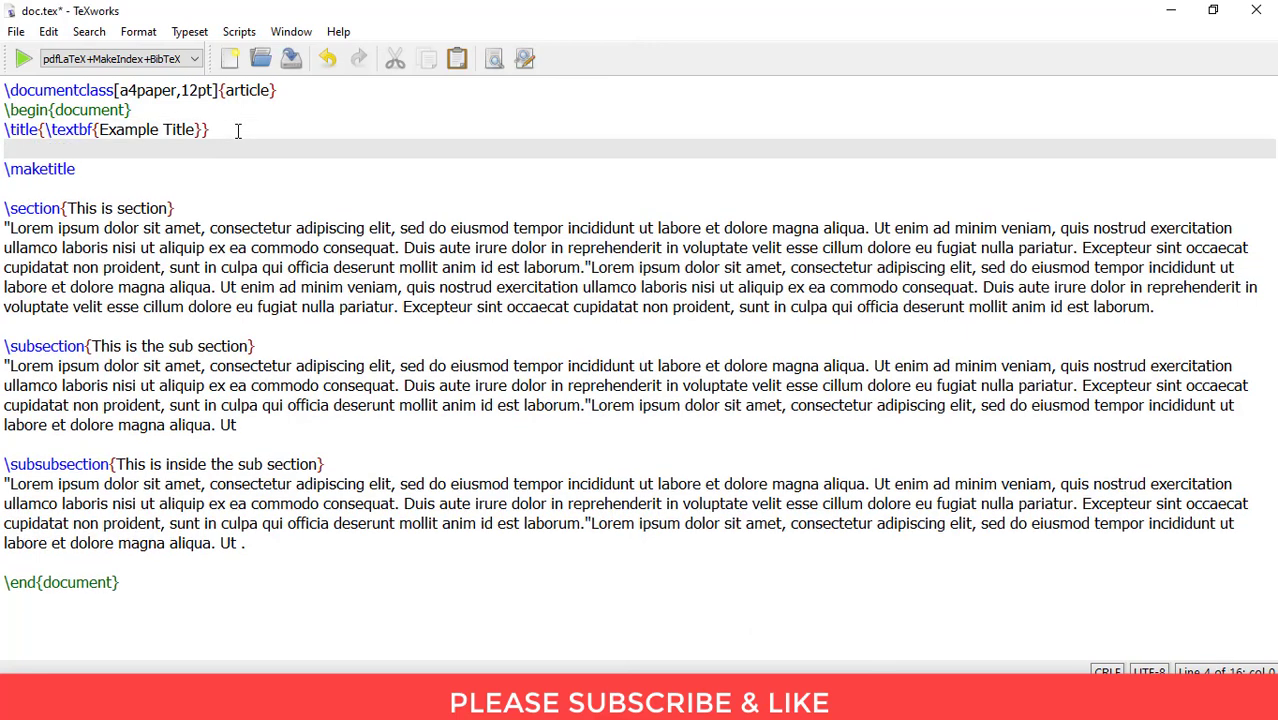
# - Add an empty \date{} line and recompile, showing Example Title without a date
pyautogui.write('\\date{}')
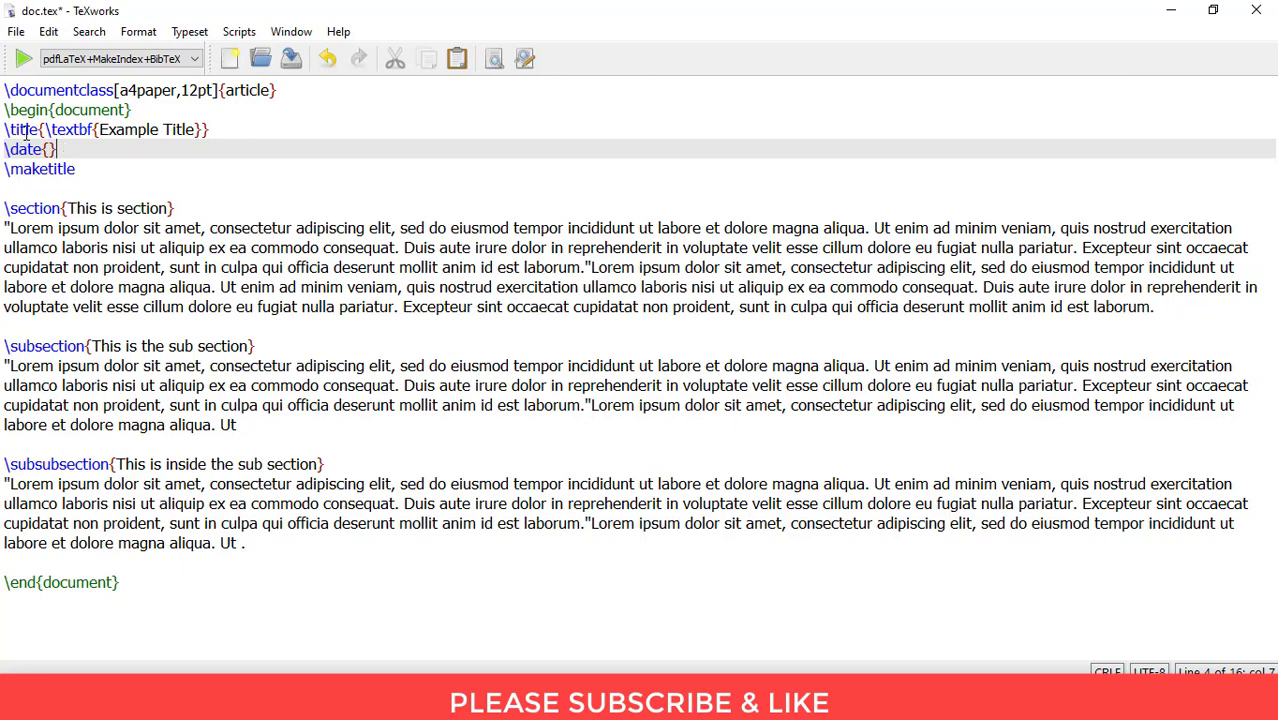
pyautogui.moveTo(22, 58)
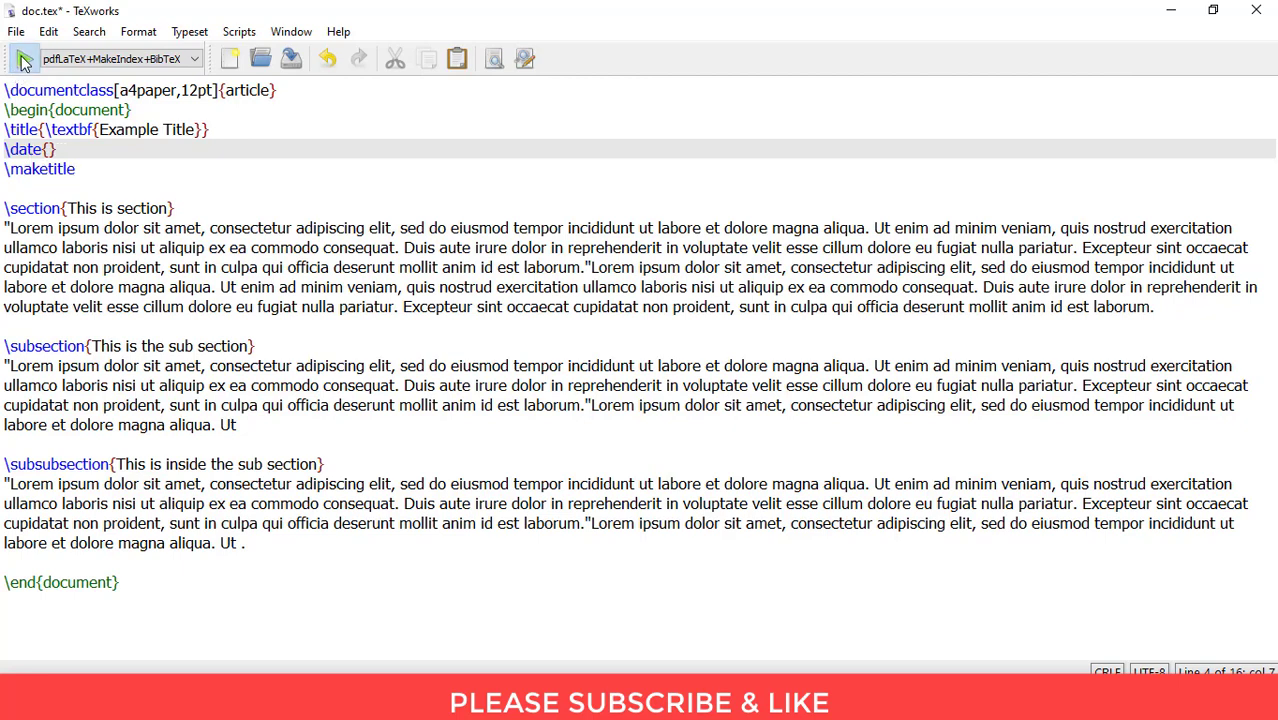
pyautogui.click(24, 58)
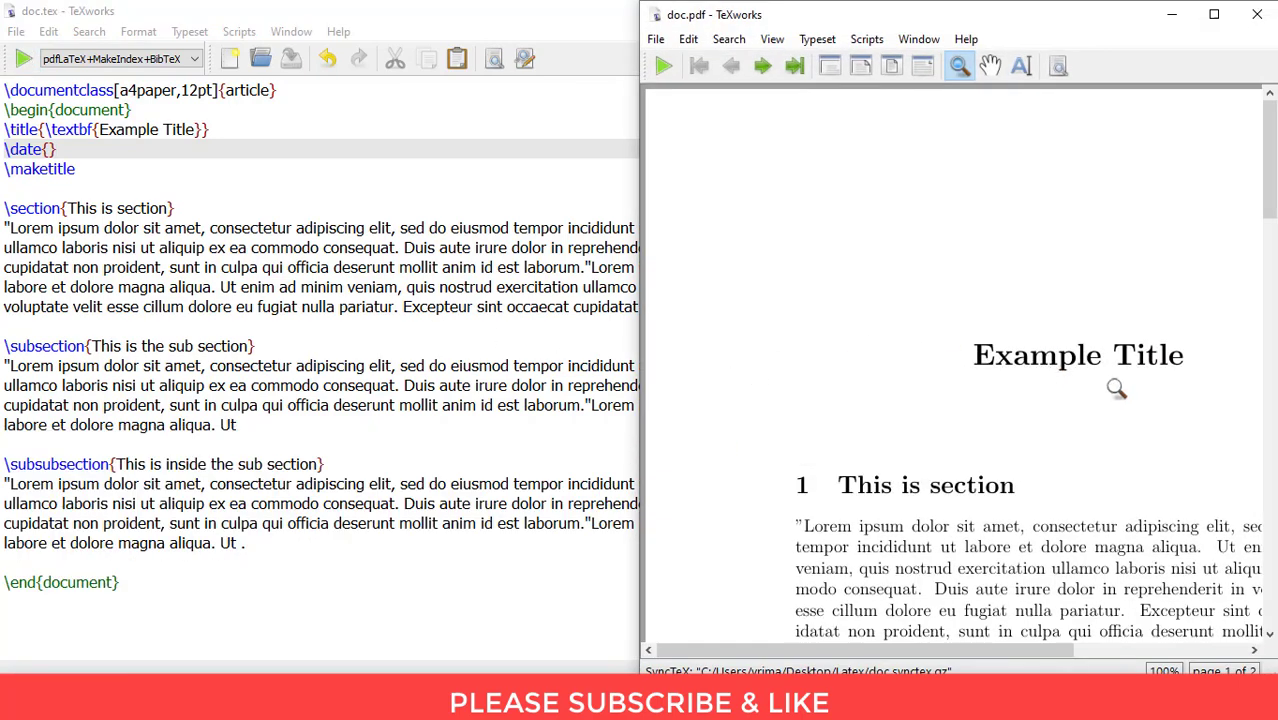
pyautogui.moveTo(1162, 400)
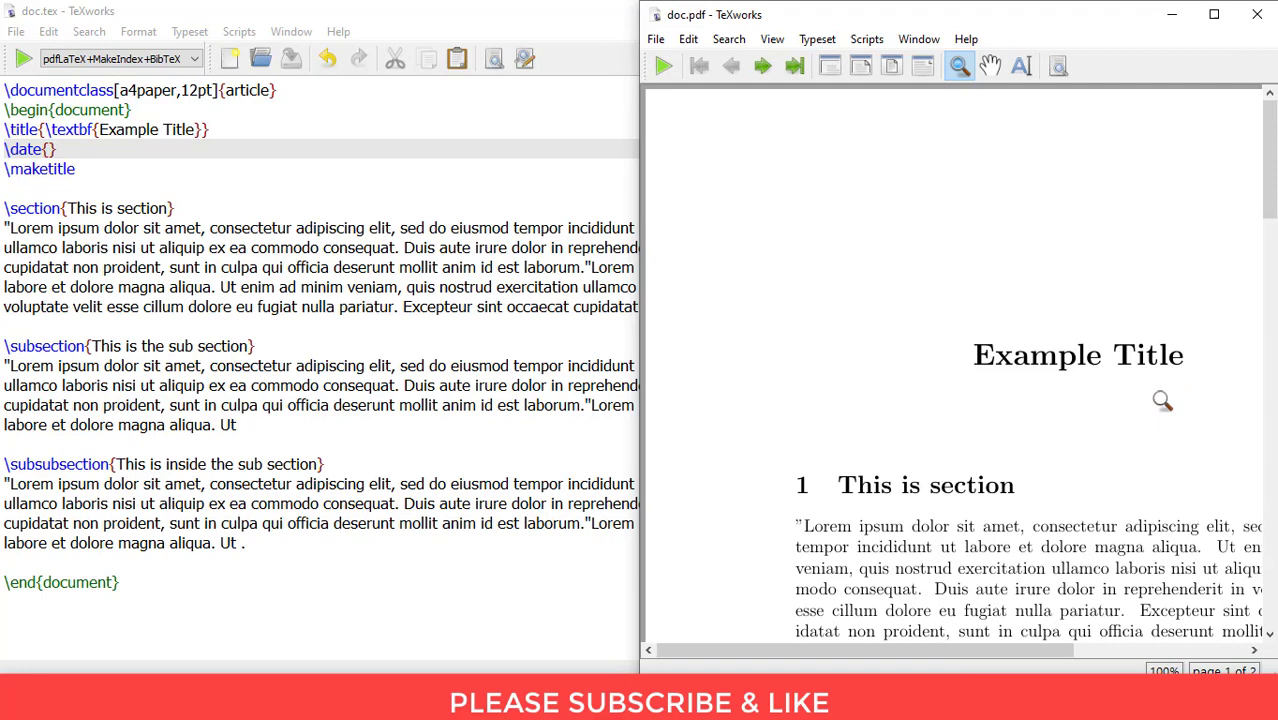
pyautogui.moveTo(1100, 245)
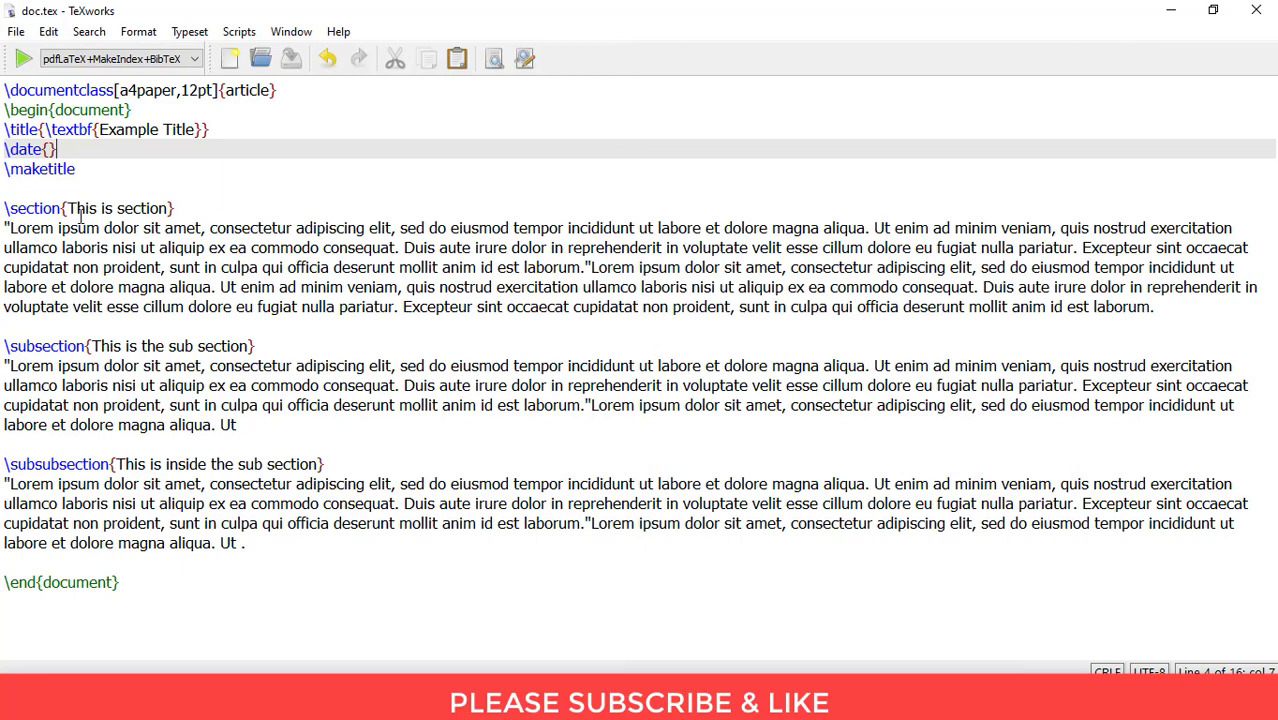
pyautogui.moveTo(55, 208)
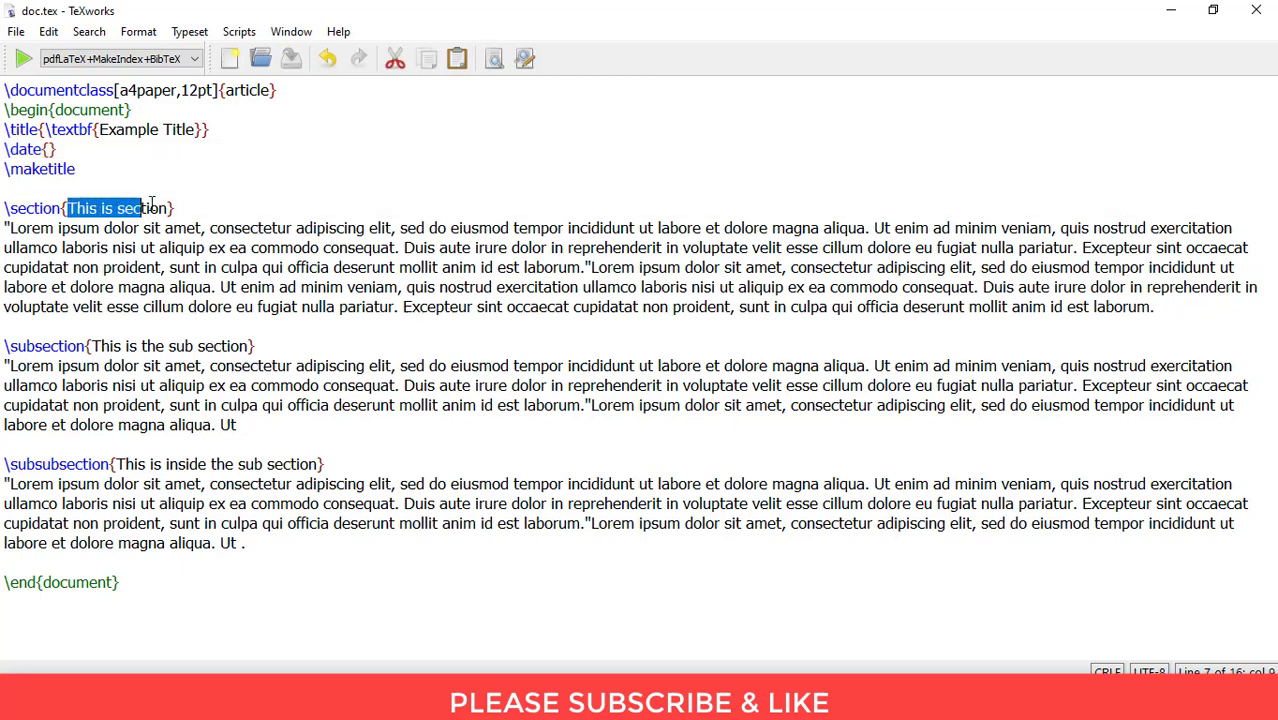
pyautogui.click(161, 228)
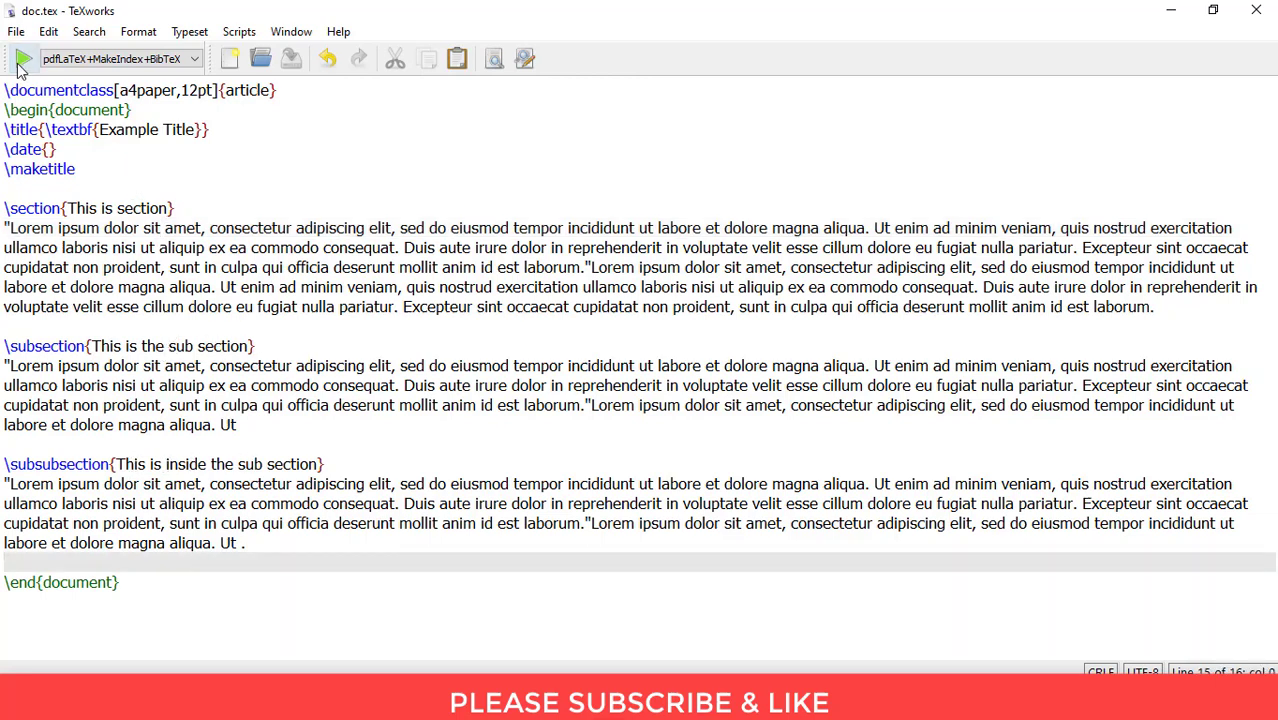
# - Recompile doc.pdf, maximize the preview, and scroll through sections 1, 1.1 and 1.1.1
pyautogui.click(23, 58)
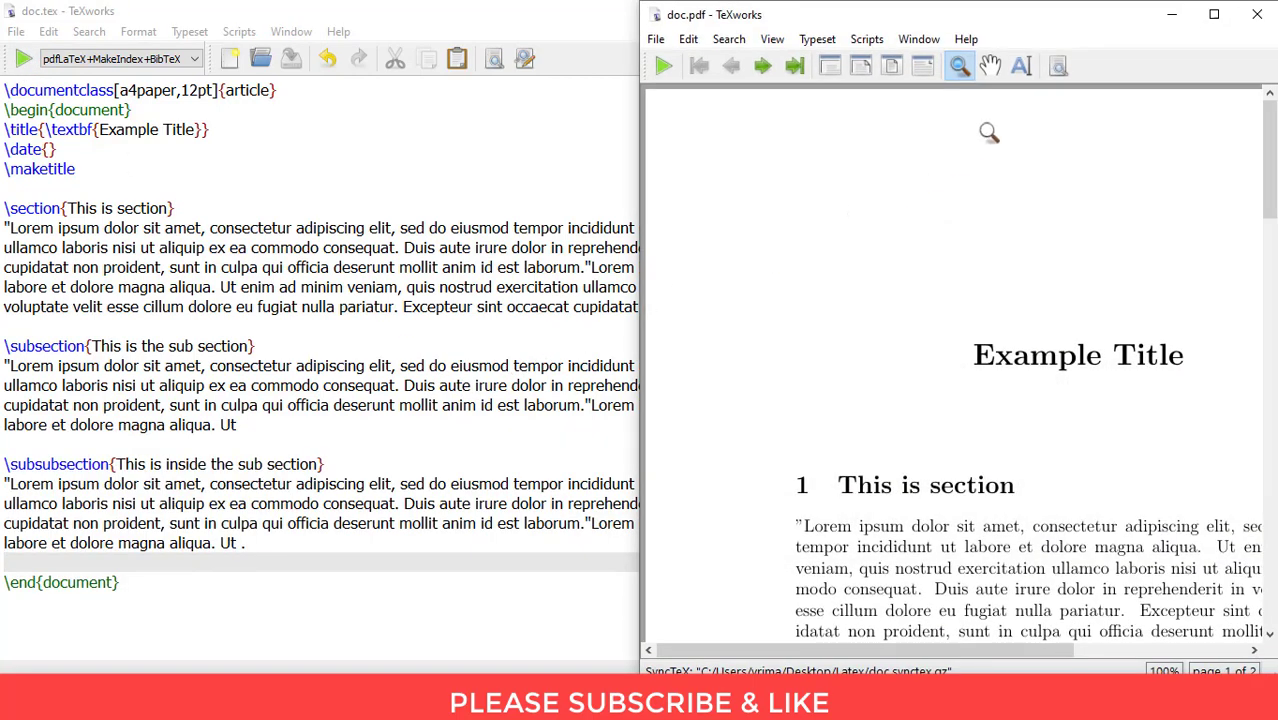
pyautogui.click(1213, 14)
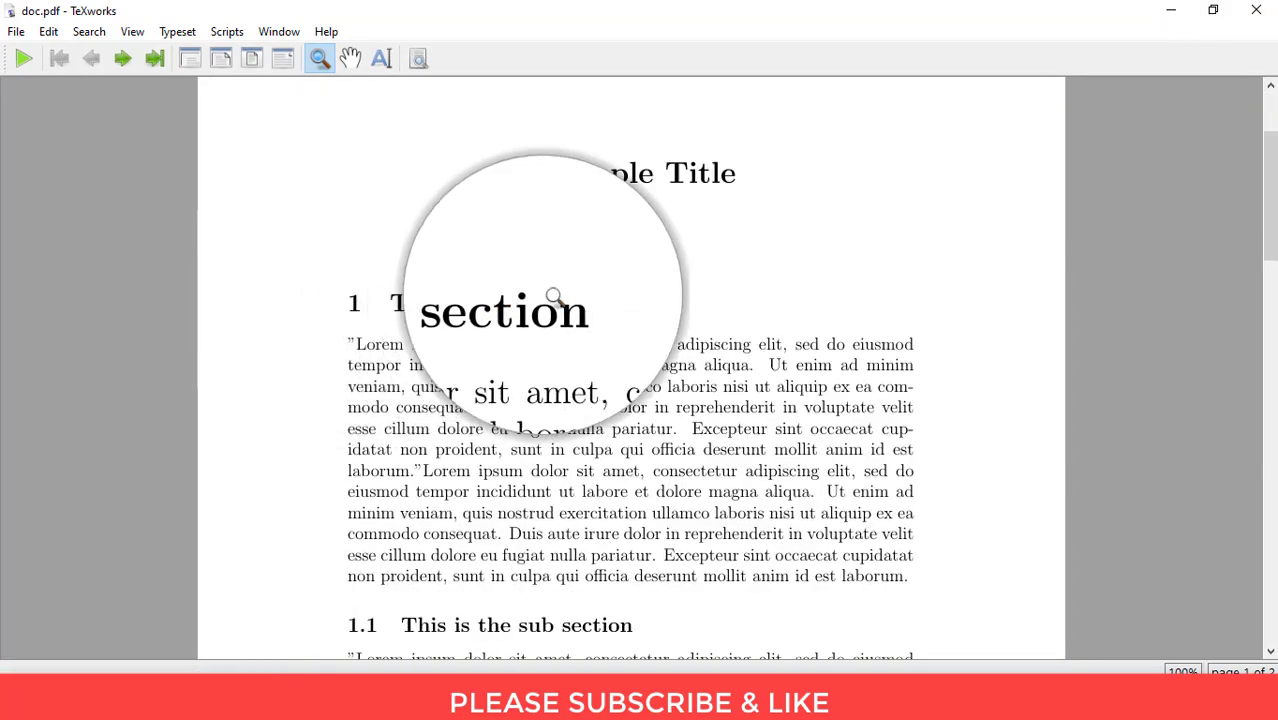
pyautogui.scroll(-3)
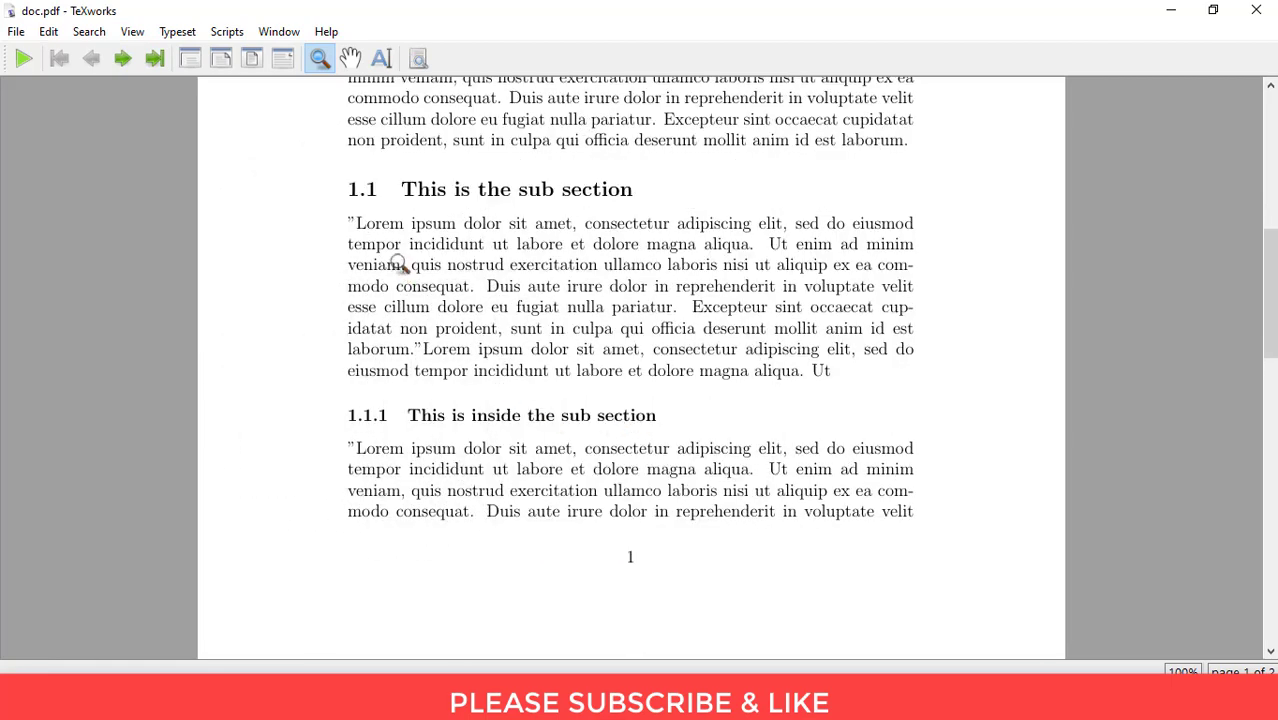
pyautogui.moveTo(390, 216)
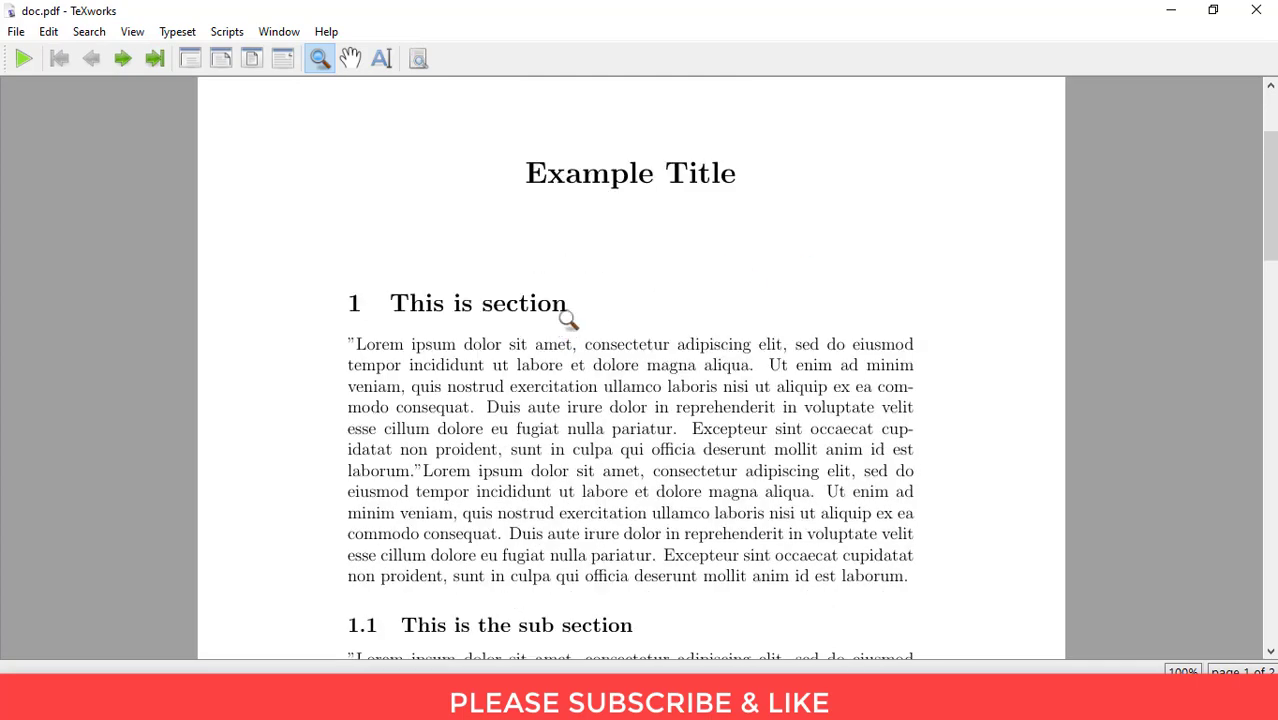
pyautogui.scroll(-3)
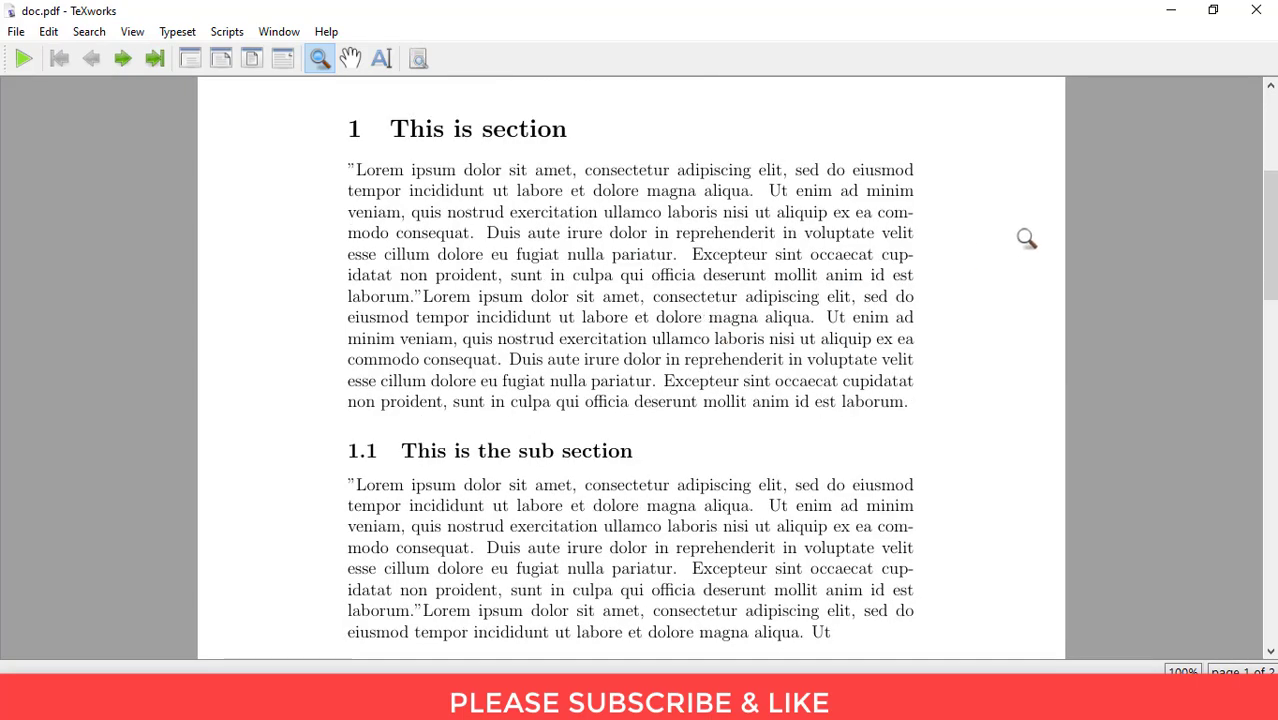